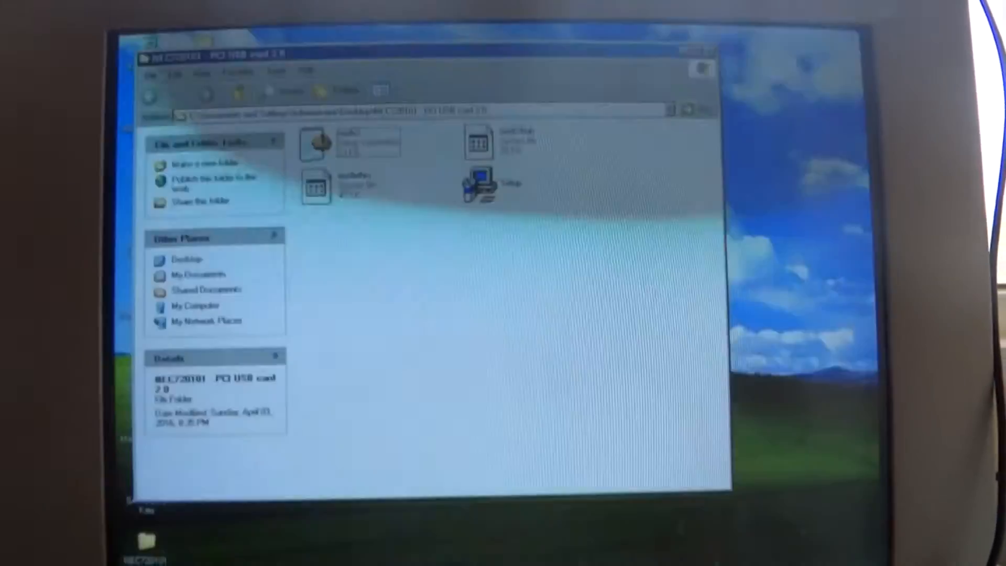
# - Select the Setup Information (.inf) file in the NEC720101 PCI USB card driver folder
pyautogui.click(375, 138)
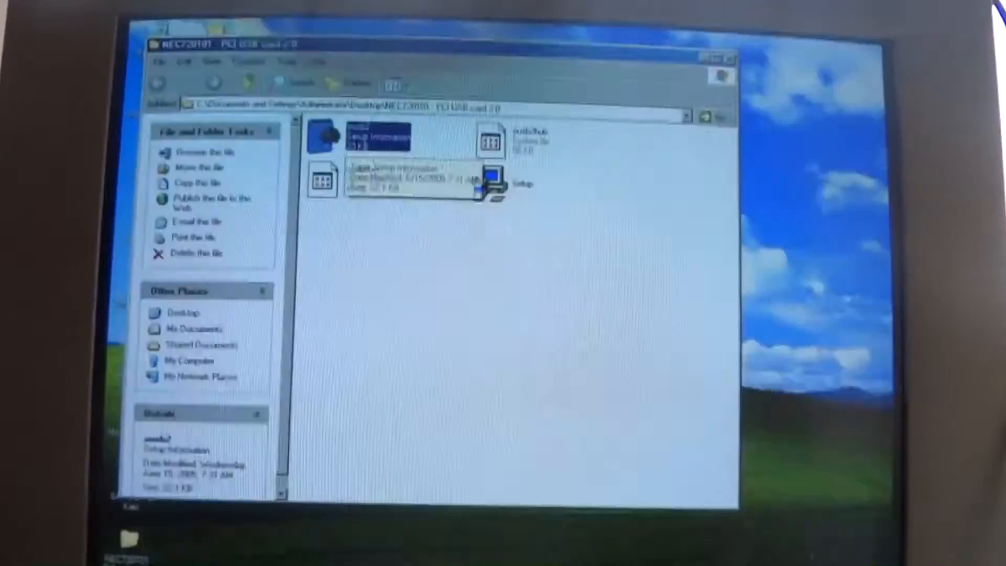